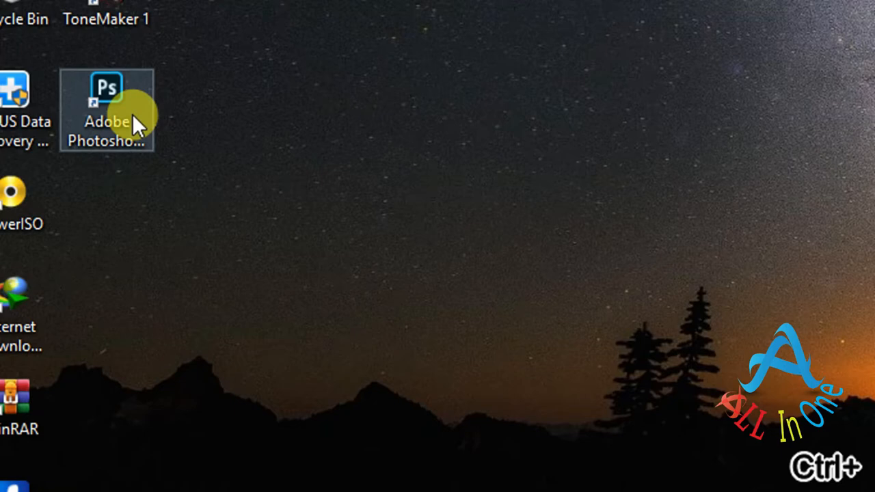
mouse_move(191, 171)
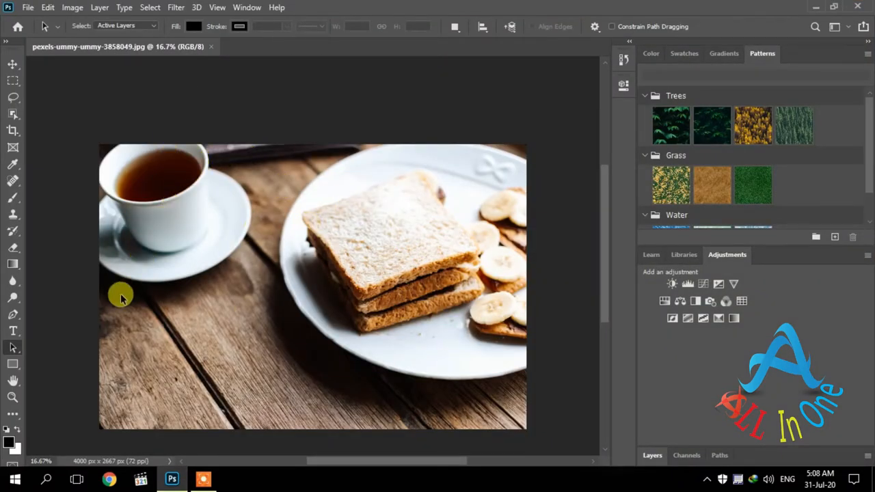
Reveal the hidden banana toolbar icon by Shift-confirming Customize Toolbar.
left_click(13, 413)
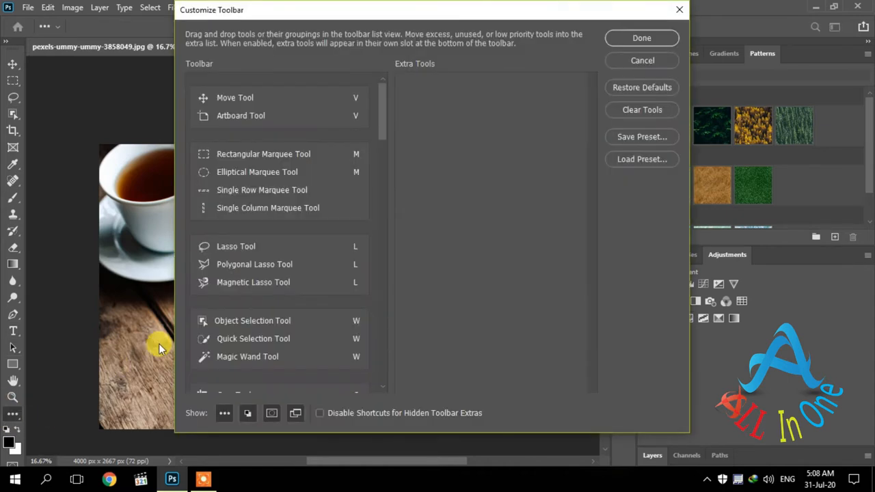
mouse_move(317, 73)
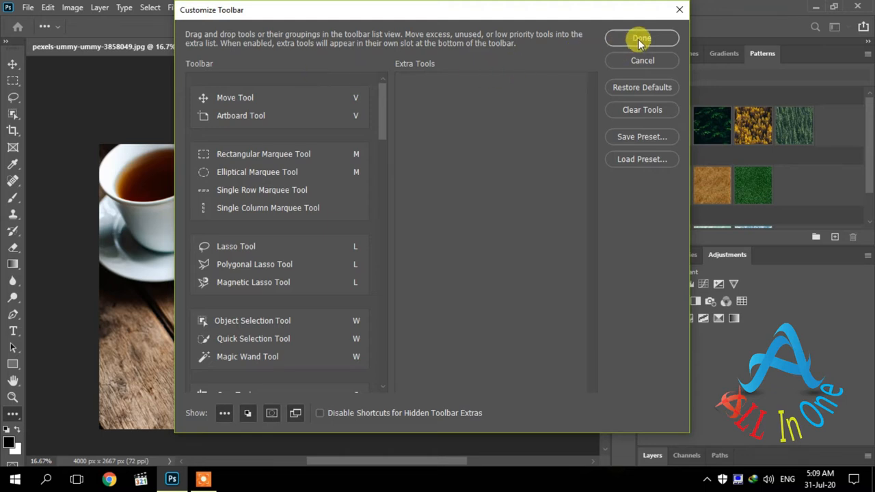
left_click(641, 38)
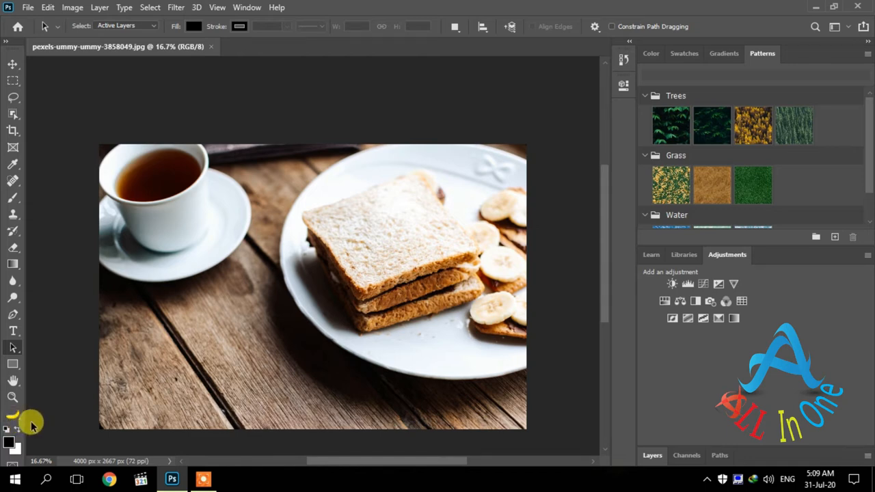
mouse_move(67, 172)
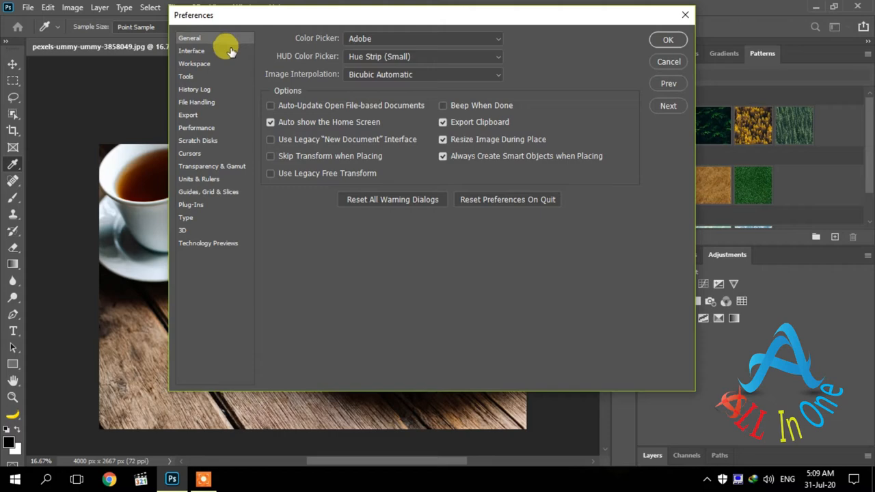
Turn the Interface colour theme swatches into toast and apply the darkest toast theme.
left_click(191, 51)
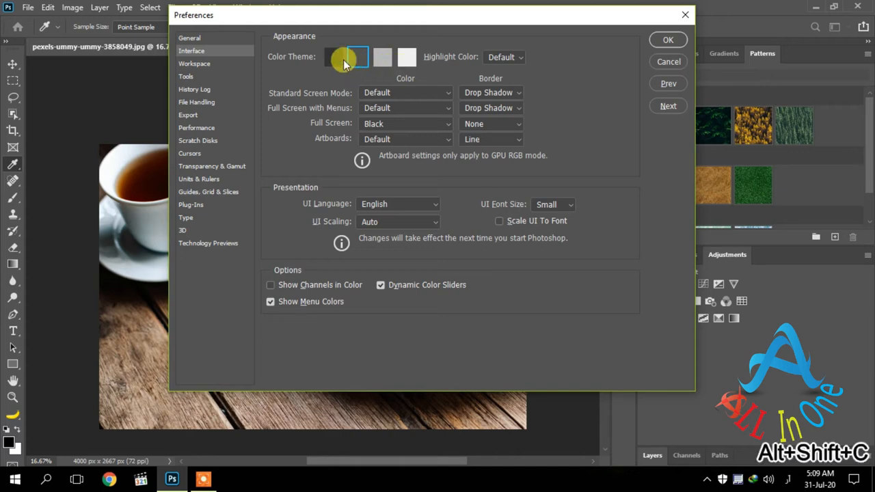
left_click(333, 58)
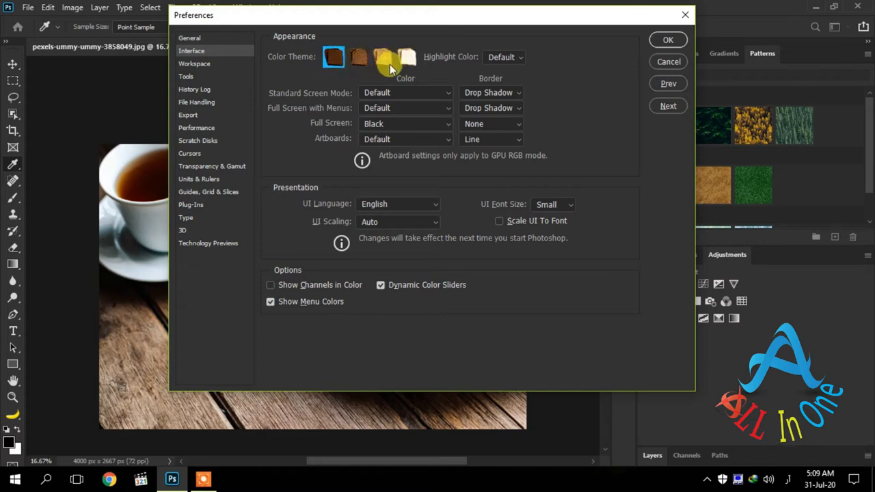
left_click(383, 57)
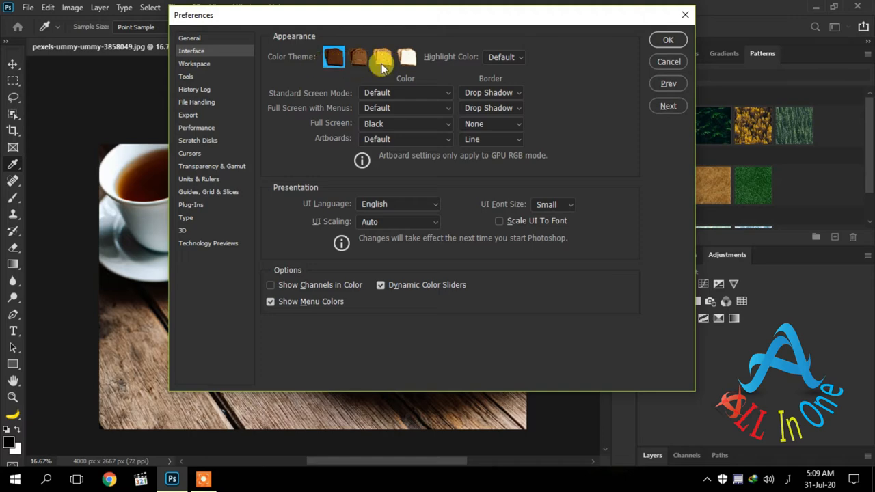
left_click(406, 57)
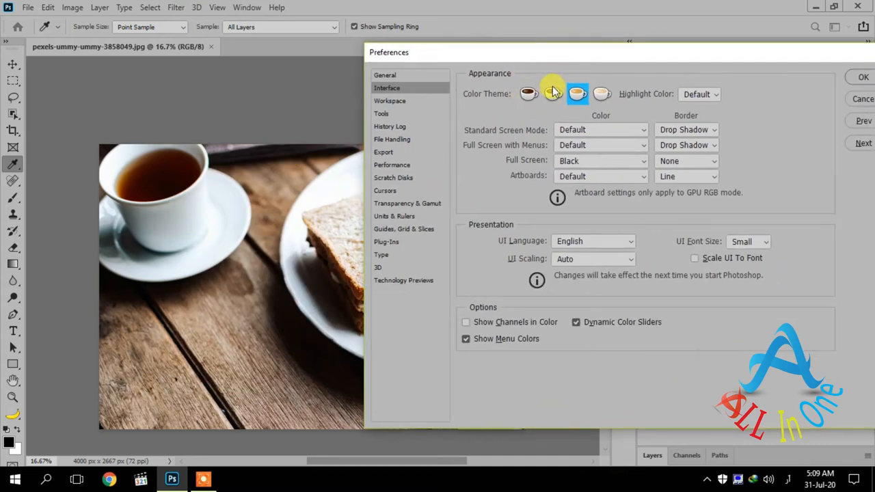
left_click(529, 93)
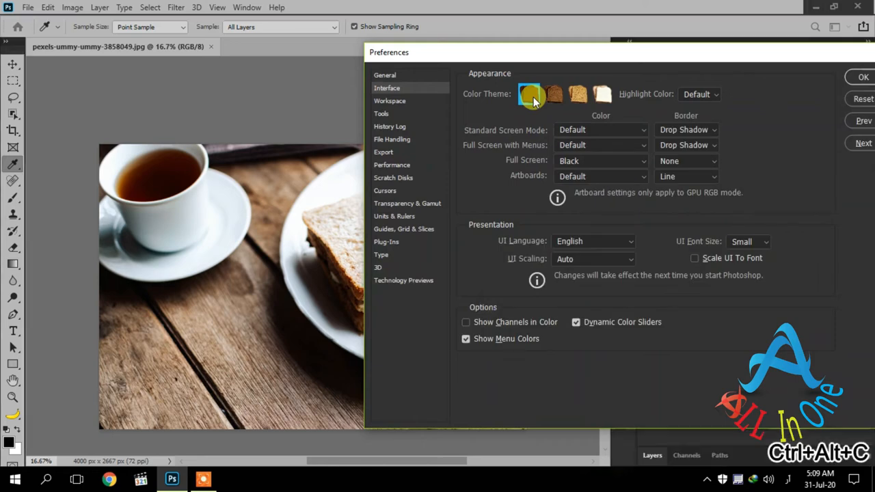
left_click(527, 93)
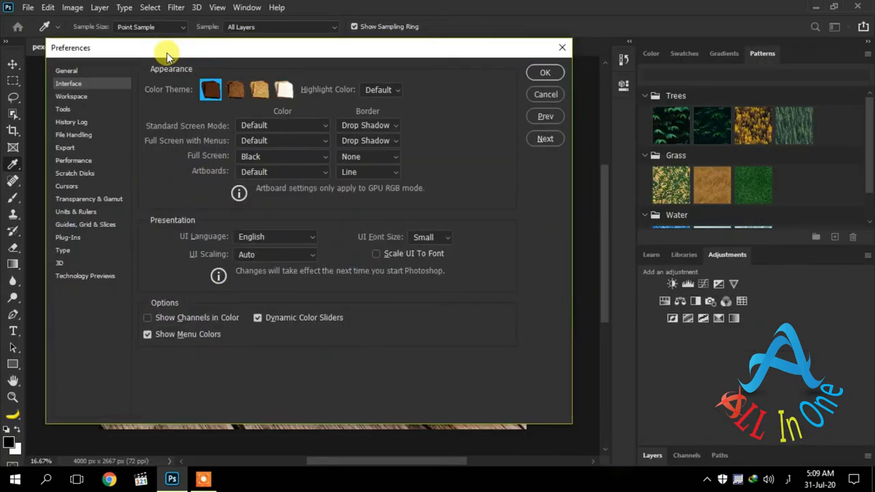
mouse_move(544, 73)
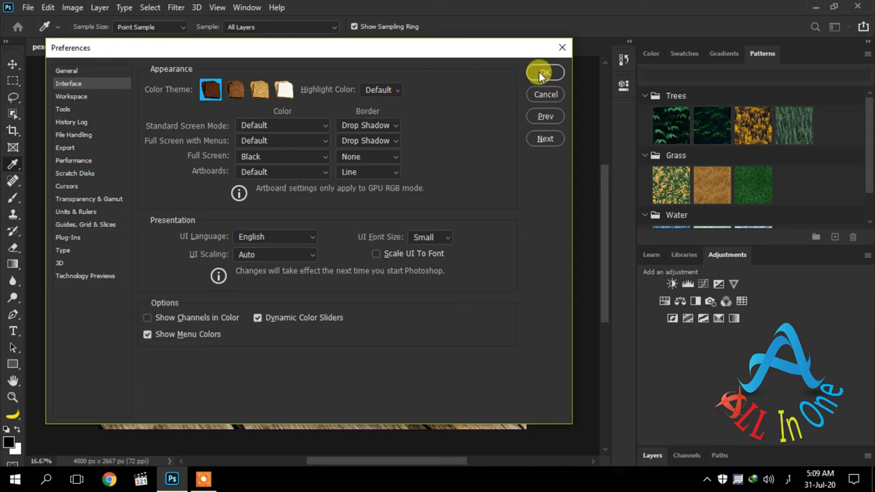
Confirm Preferences, then Shift-confirm Customize Toolbar again to remove the banana icon.
left_click(544, 74)
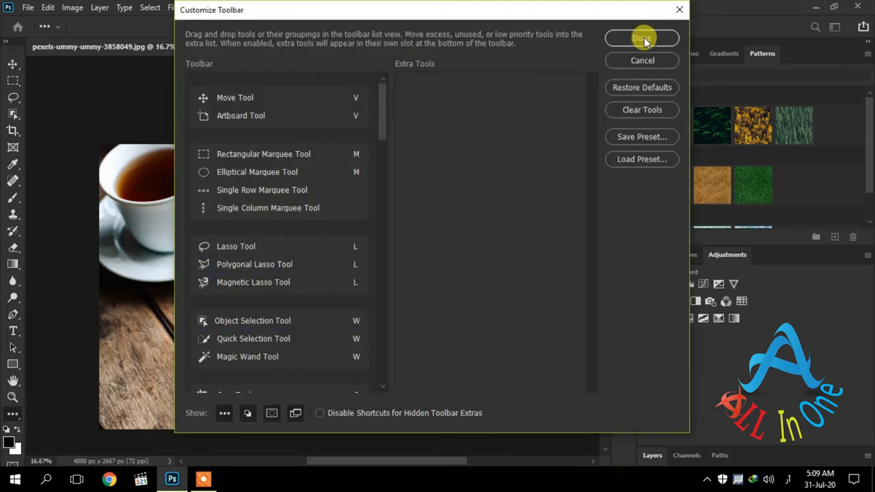
left_click(643, 38)
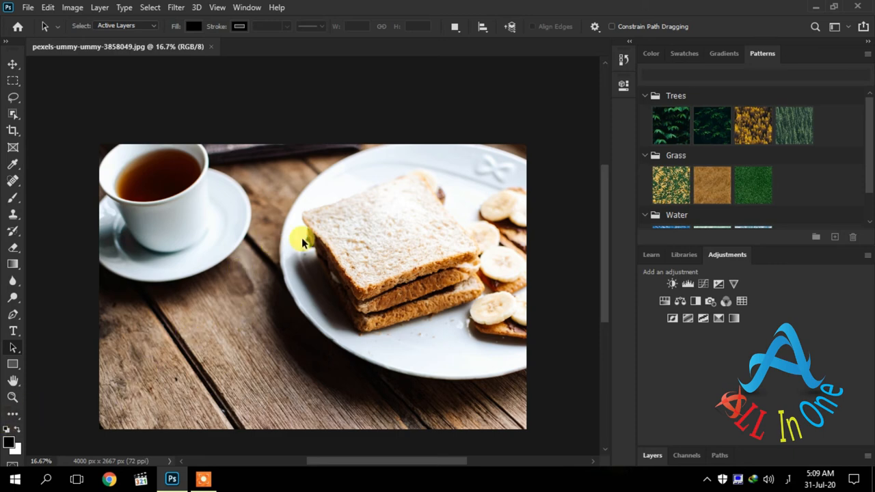
mouse_move(331, 286)
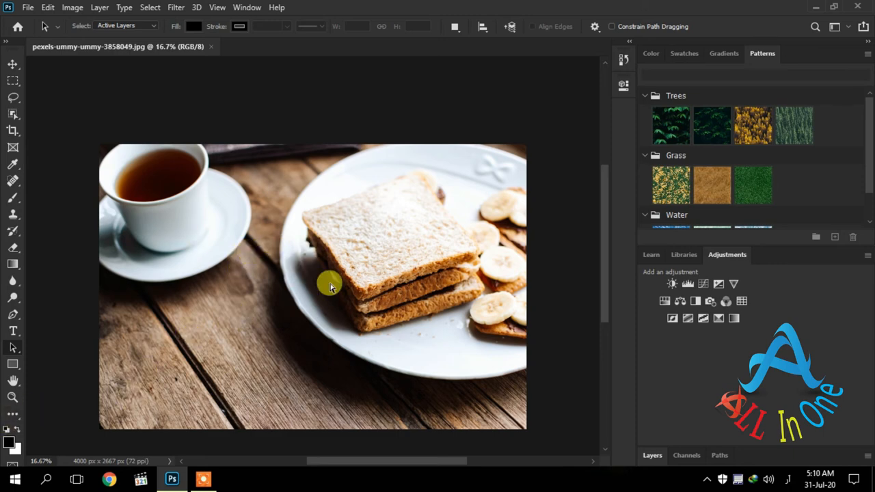